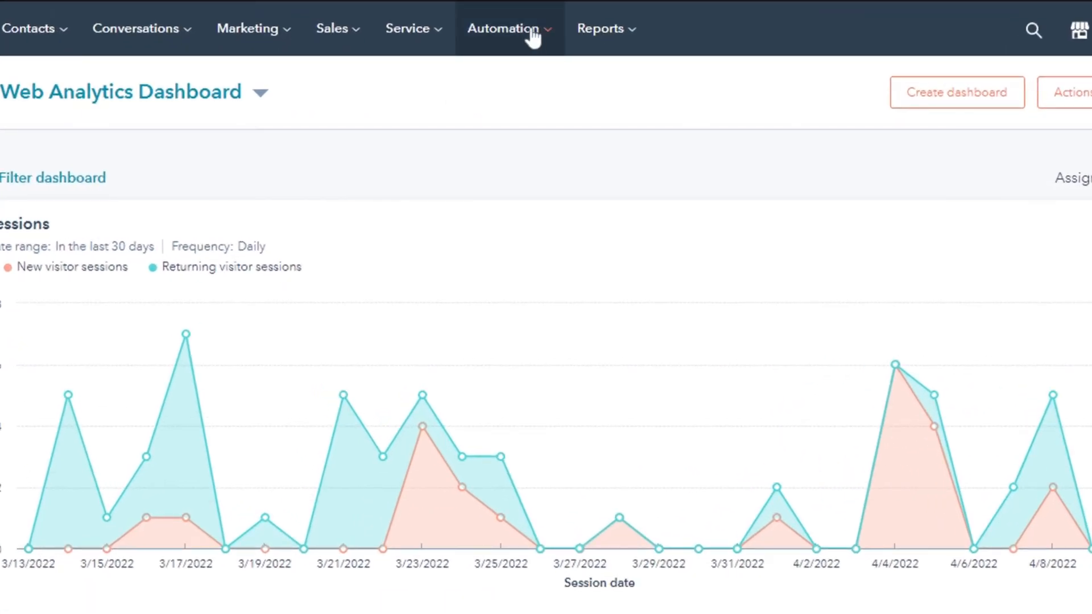
mouse_move(521, 135)
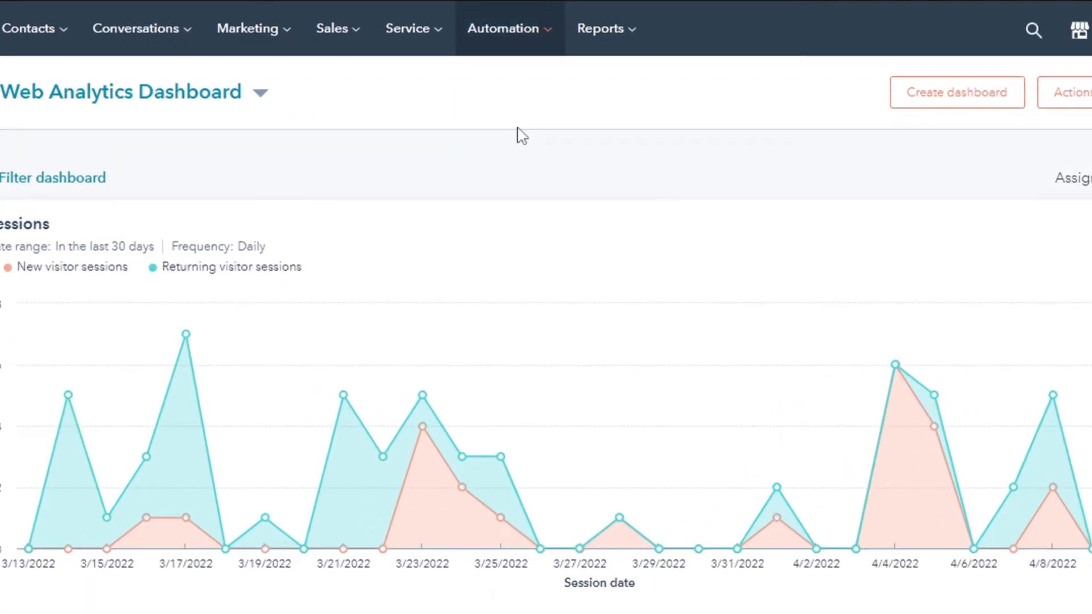
Go from the Web Analytics Dashboard to the Workflows list via the Automation menu
left_click(504, 28)
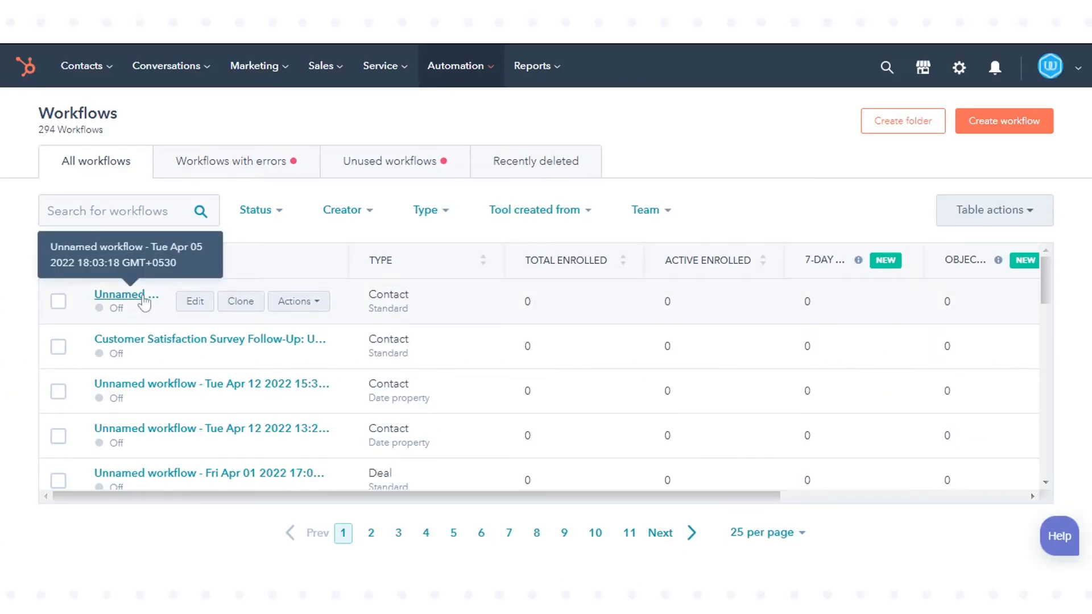
Enter the Tue Apr 05 unnamed workflow and show the Actions options for its first send-email step
left_click(121, 294)
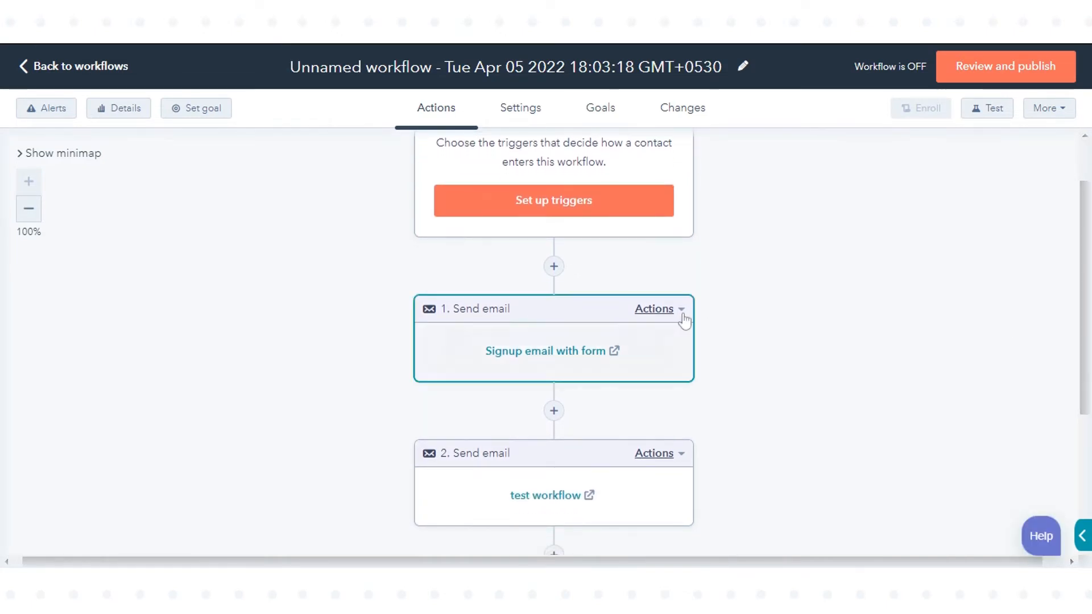
left_click(654, 310)
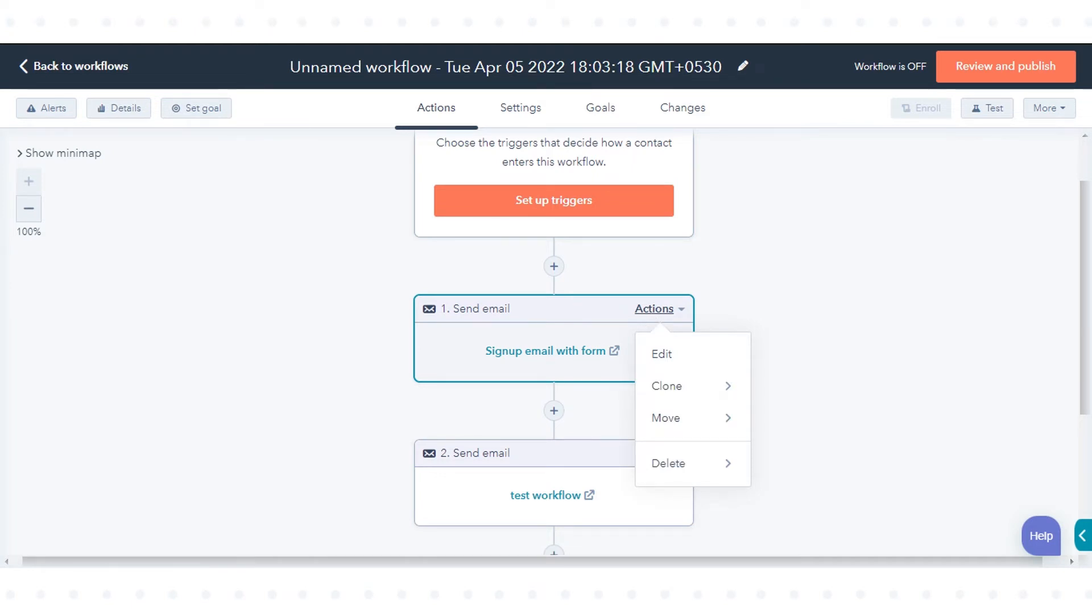
mouse_move(666, 386)
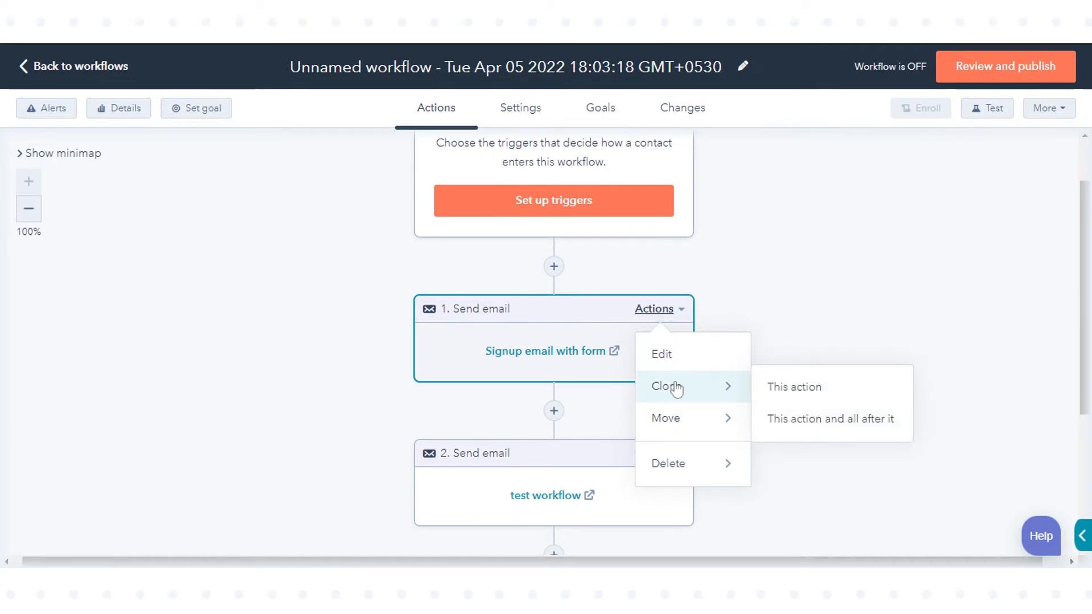
Clone only the Signup email with form action, place it at the workflow's end as step 3, and save
left_click(793, 387)
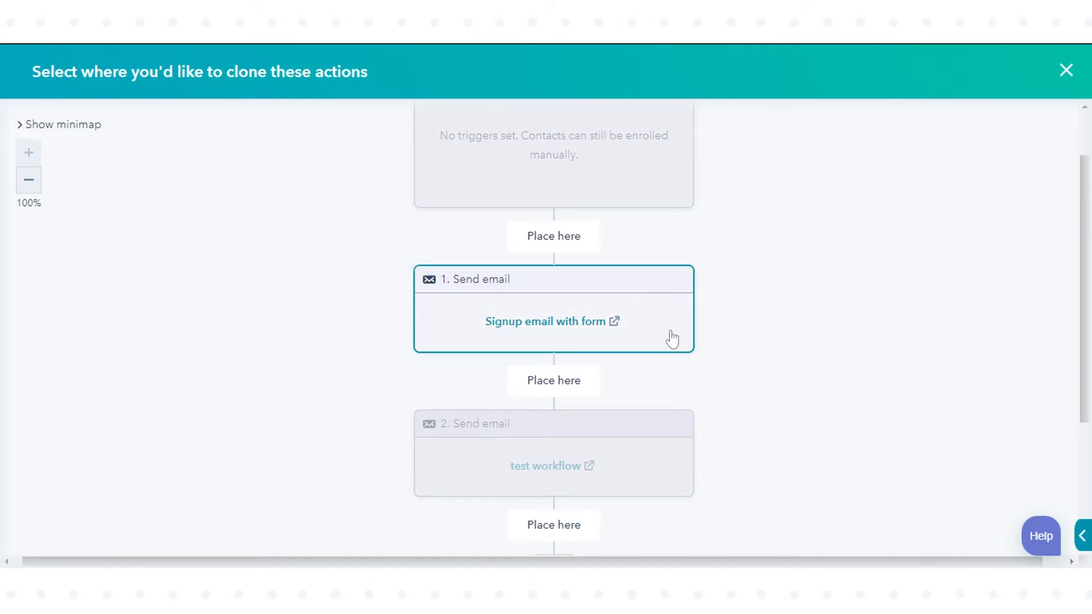
mouse_move(577, 381)
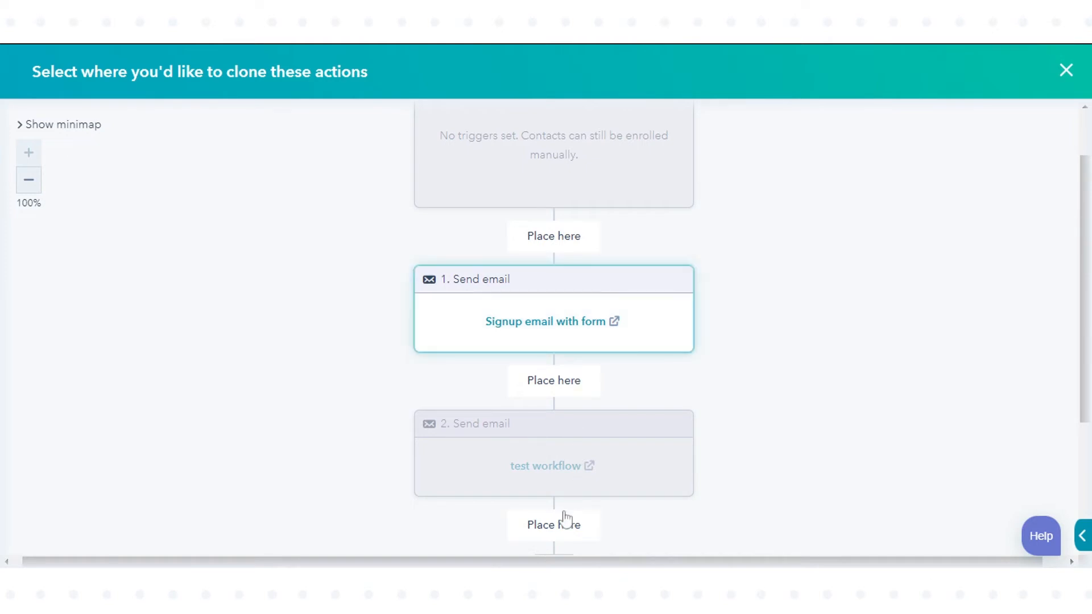
left_click(553, 525)
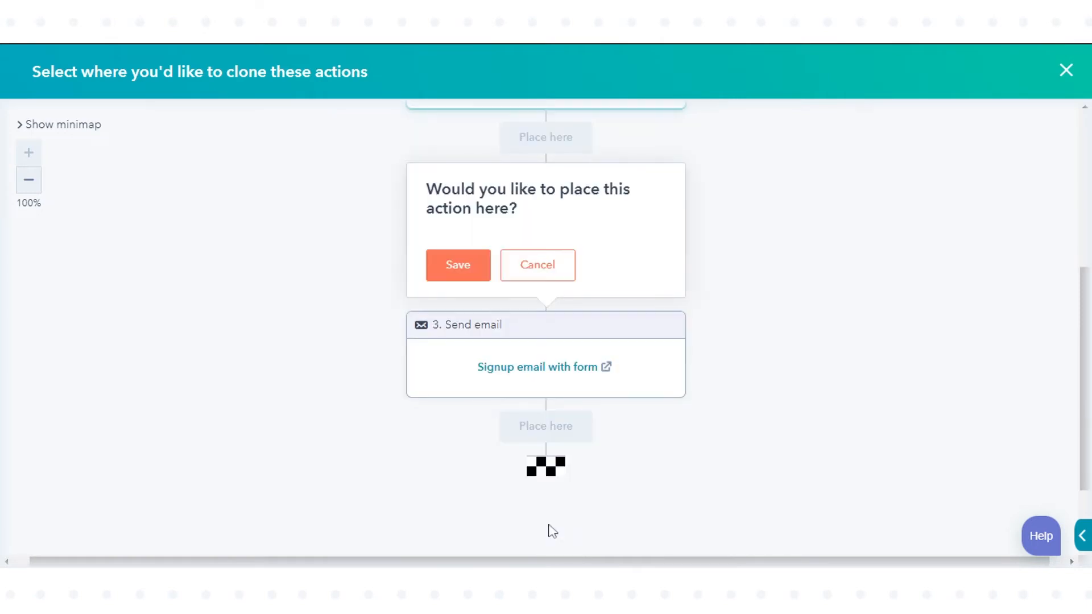
mouse_move(498, 356)
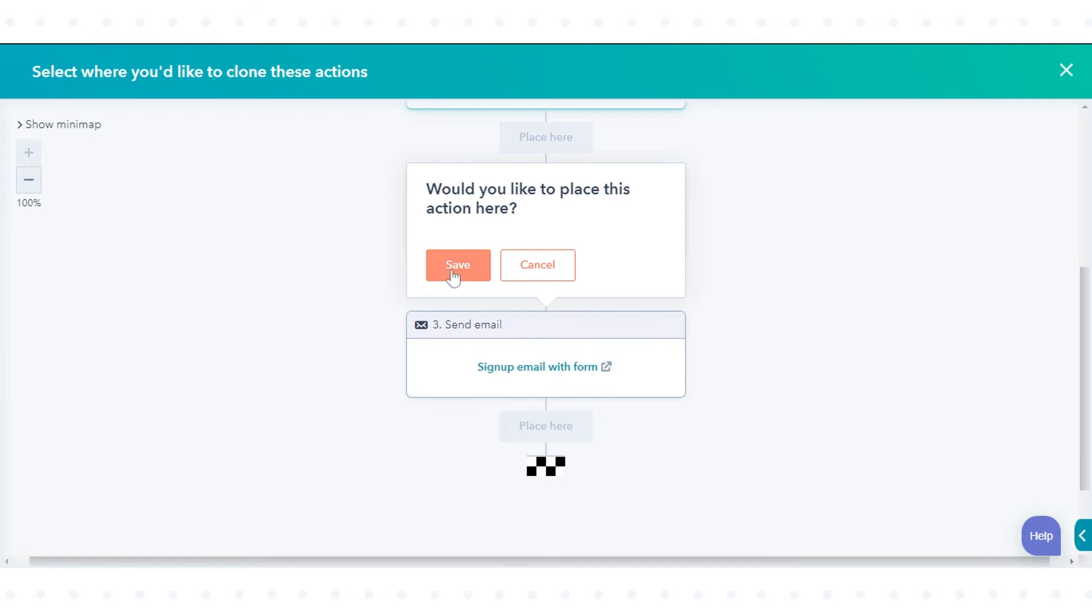
left_click(458, 266)
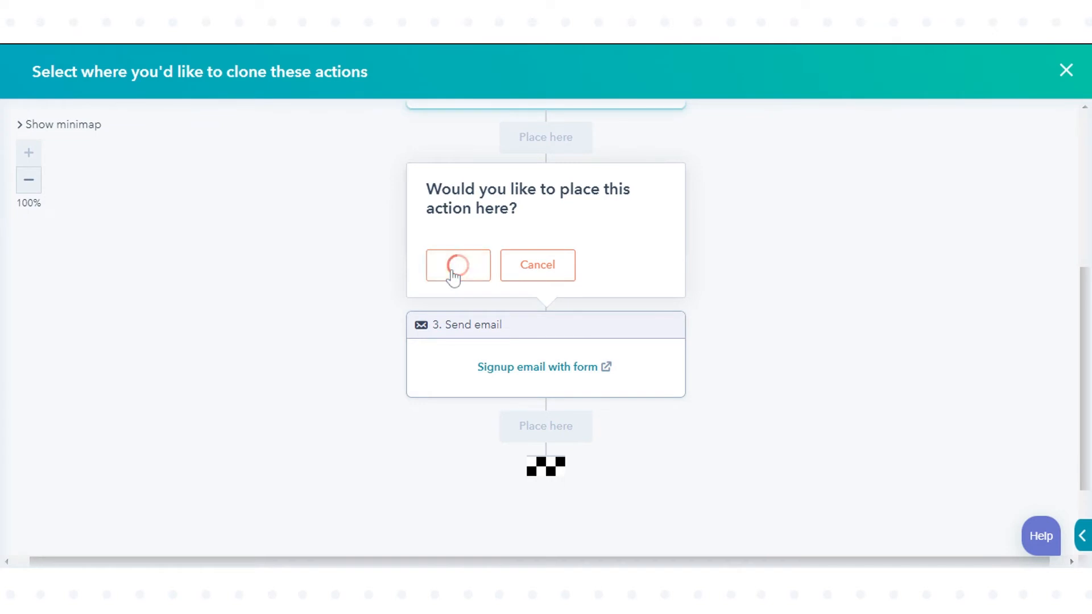
Choose Move > This action on the second send-email step, test workflow, to reveal placement targets
left_click(458, 265)
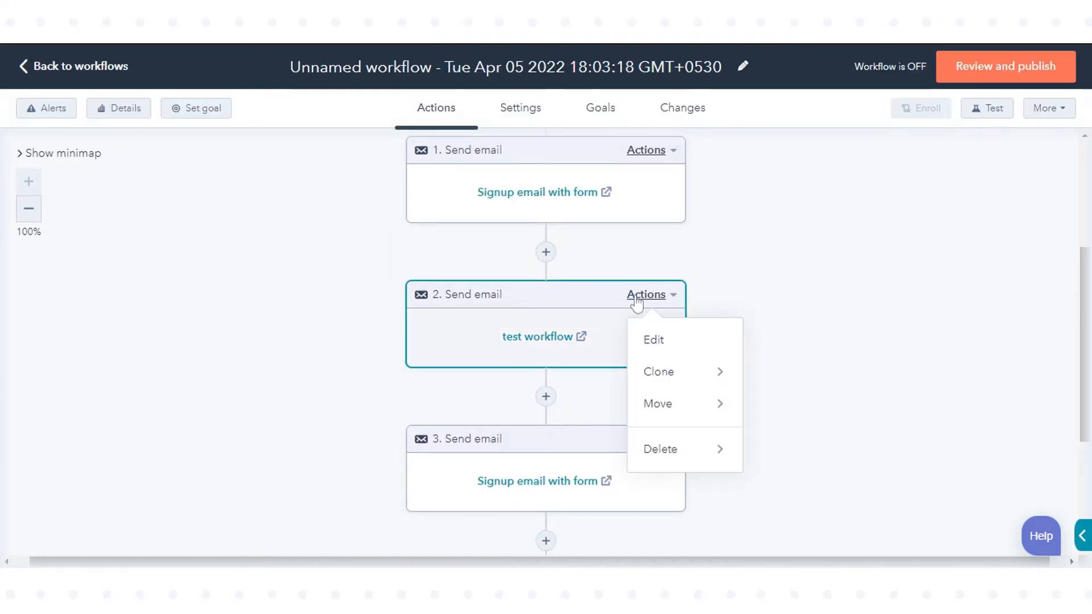
mouse_move(656, 404)
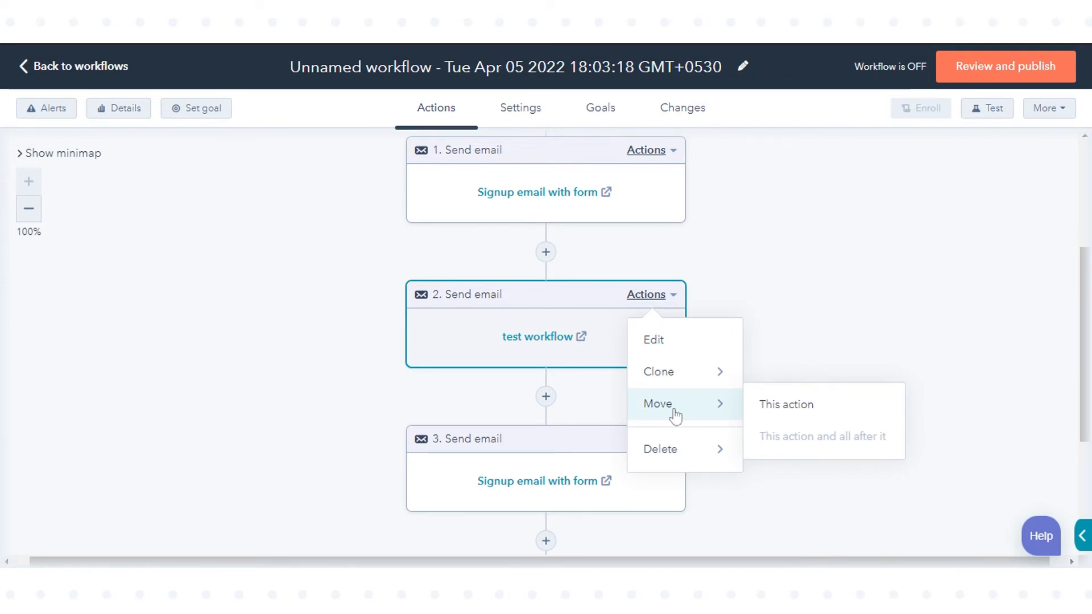
mouse_move(785, 404)
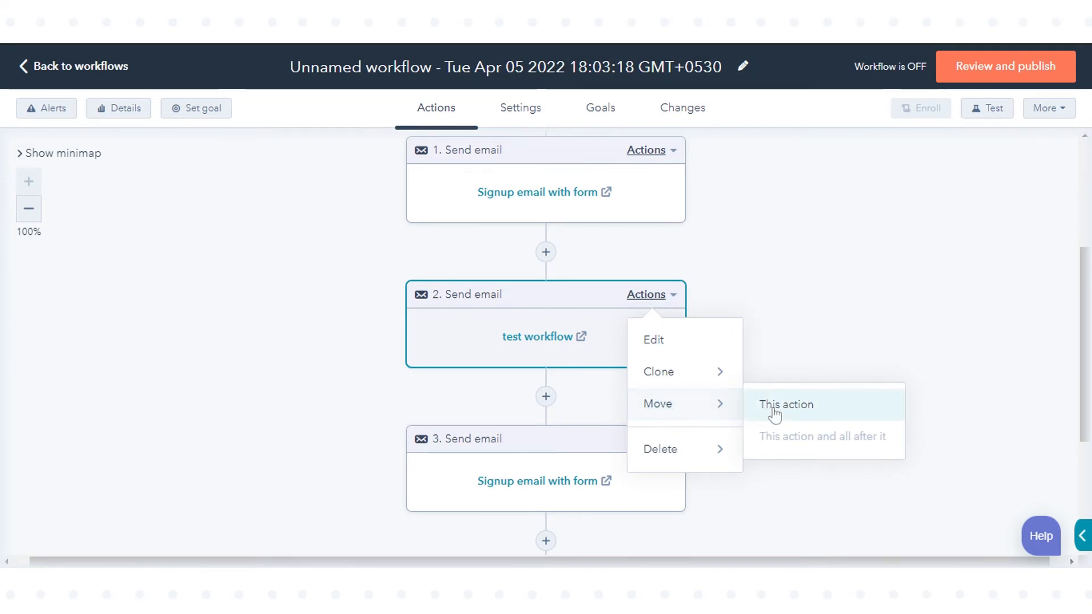
left_click(786, 404)
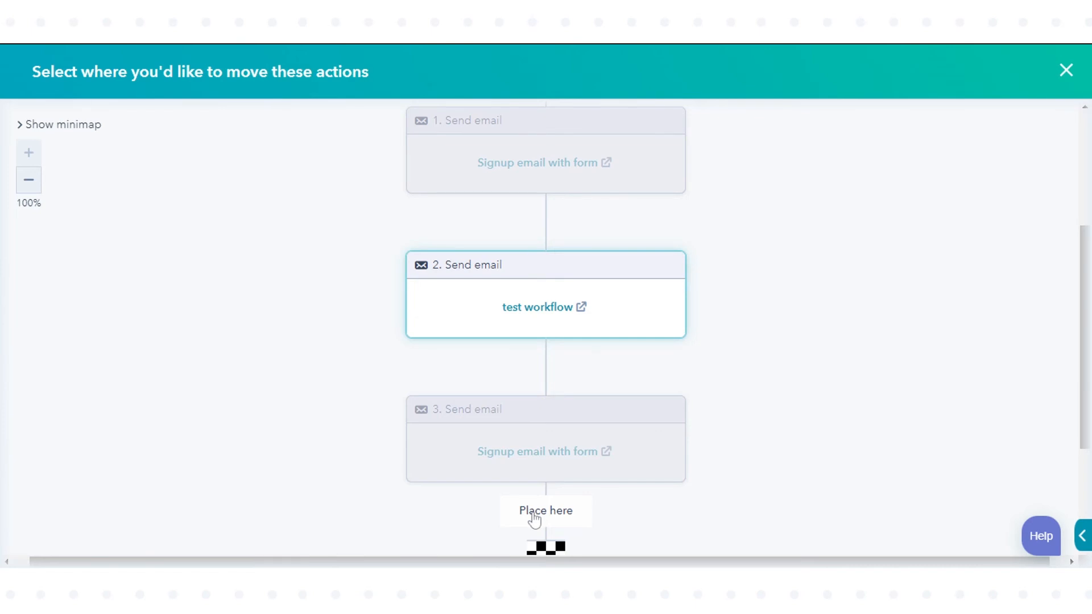
Place the test workflow email after the cloned signup email as the final step and save
left_click(545, 511)
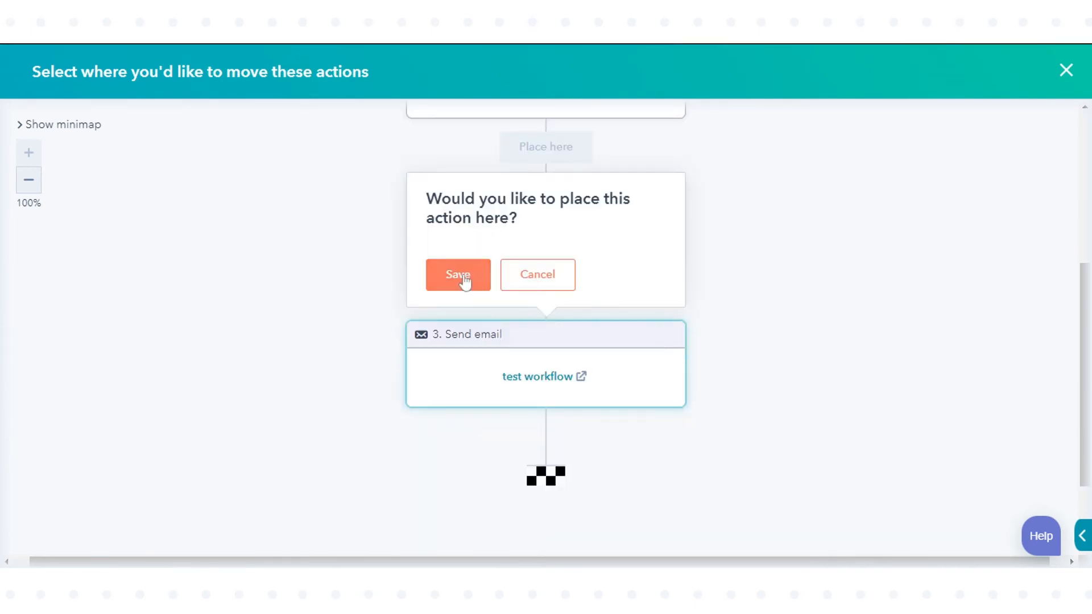
left_click(457, 274)
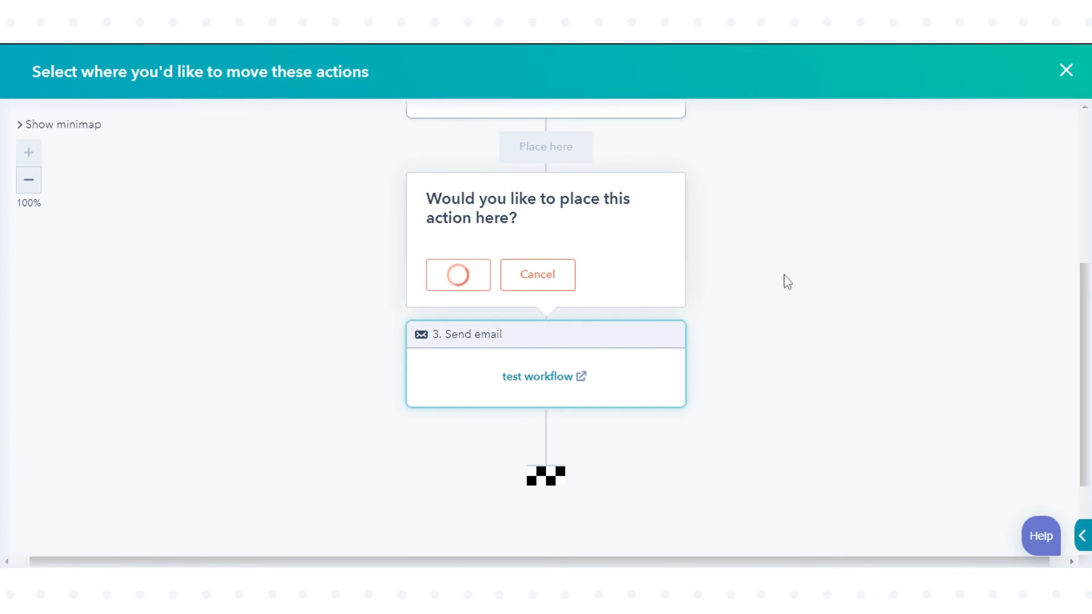